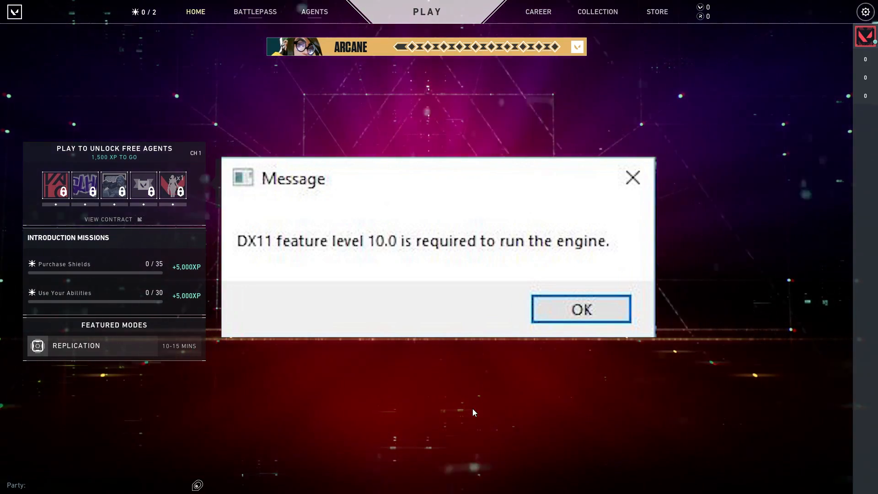
Step: Close VALORANT's 'DX11 feature level 10.0 is required' error and return to the desktop
{"action": "left_click", "coordinate": [580, 309]}
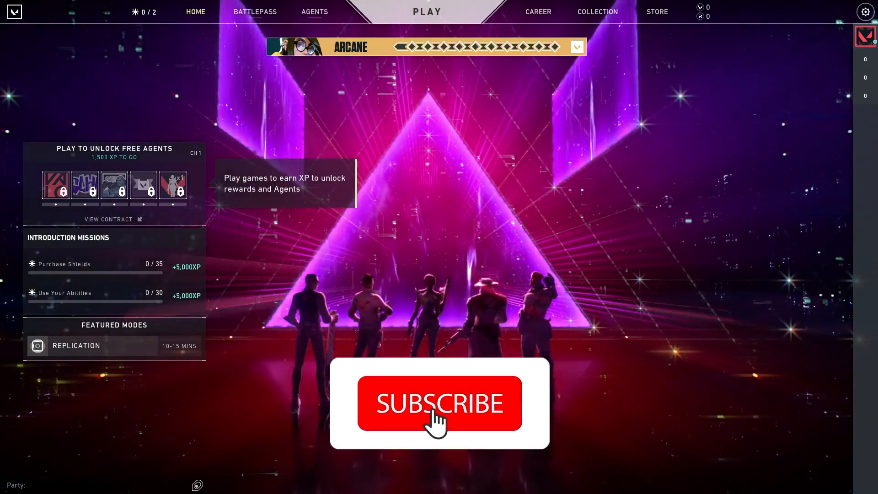
{"action": "left_click", "coordinate": [439, 404]}
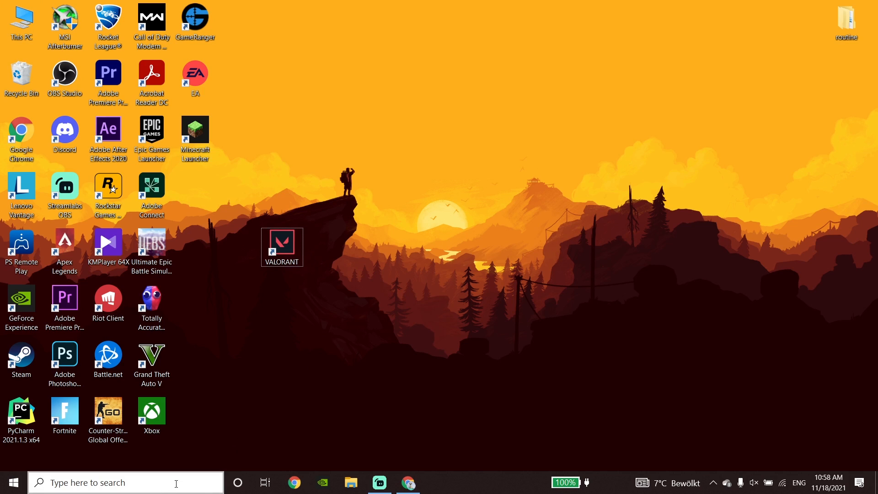
{"action": "type", "text": "dxd"}
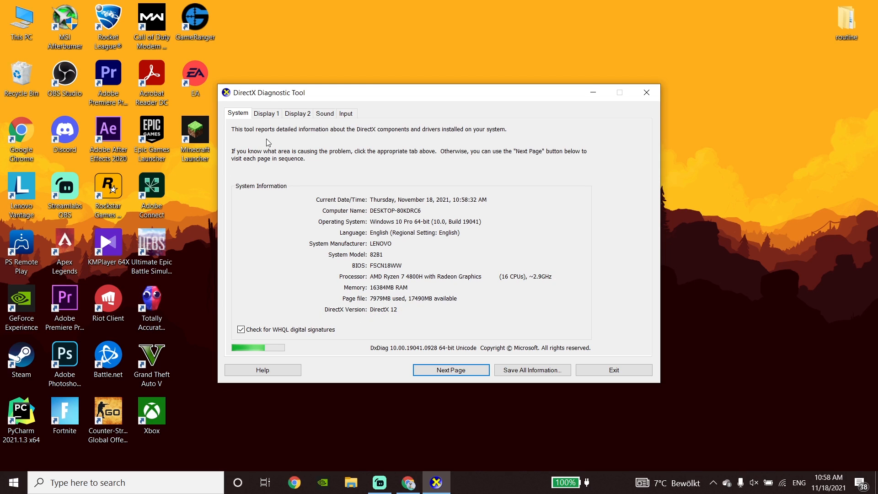
{"action": "left_click", "coordinate": [266, 113]}
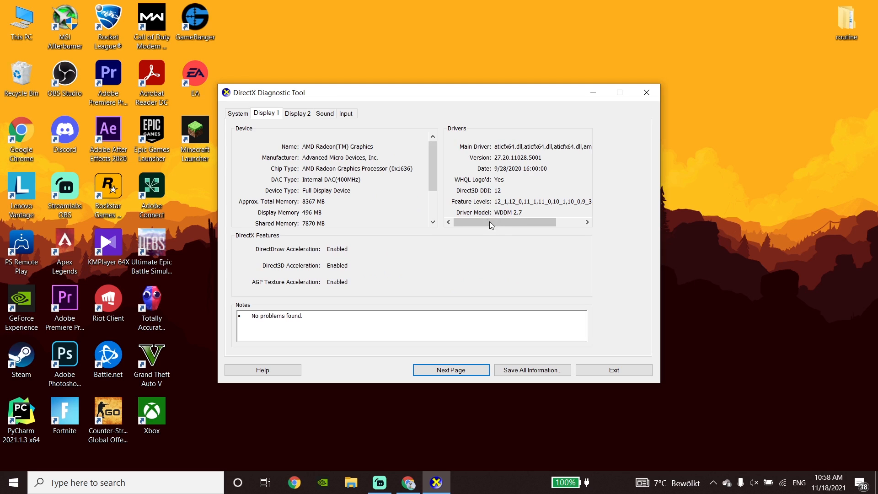
{"action": "left_click_drag", "start_coordinate": [504, 222], "coordinate": [565, 223]}
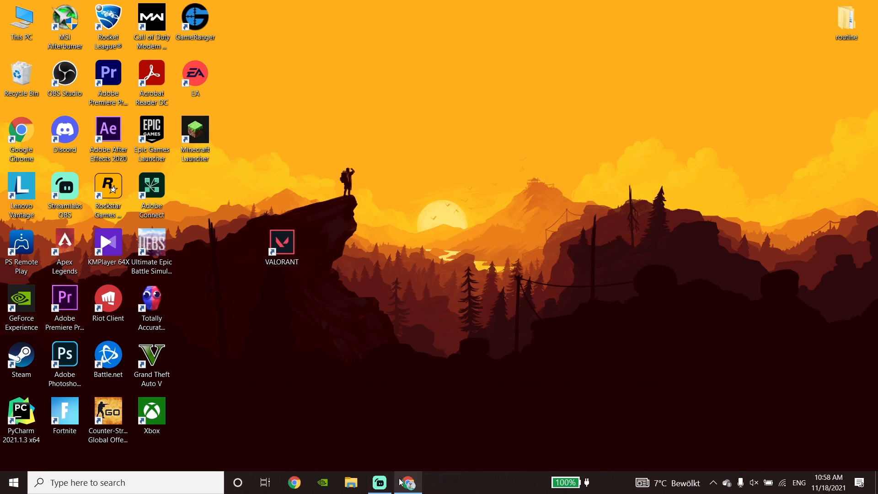
Step: Download the DirectX End-User Runtime Web Installer (dxwebsetup) from Microsoft Download Center
{"action": "left_click", "coordinate": [407, 482]}
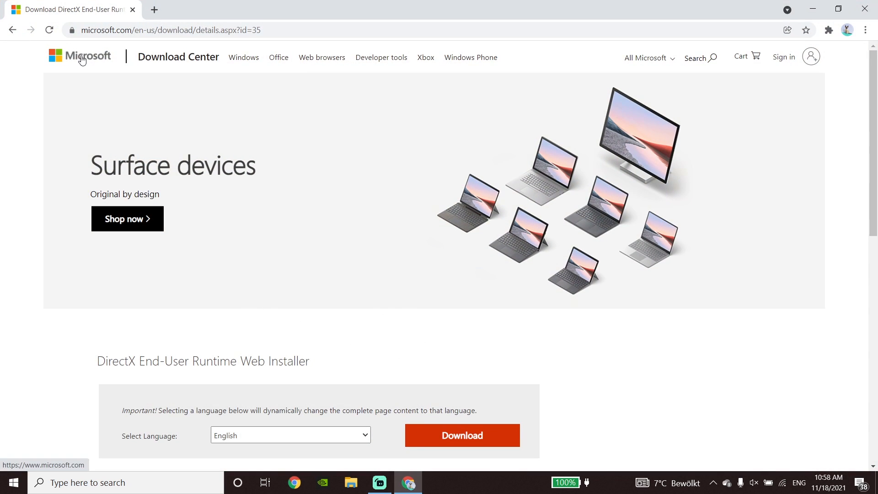
{"action": "left_click", "coordinate": [168, 30]}
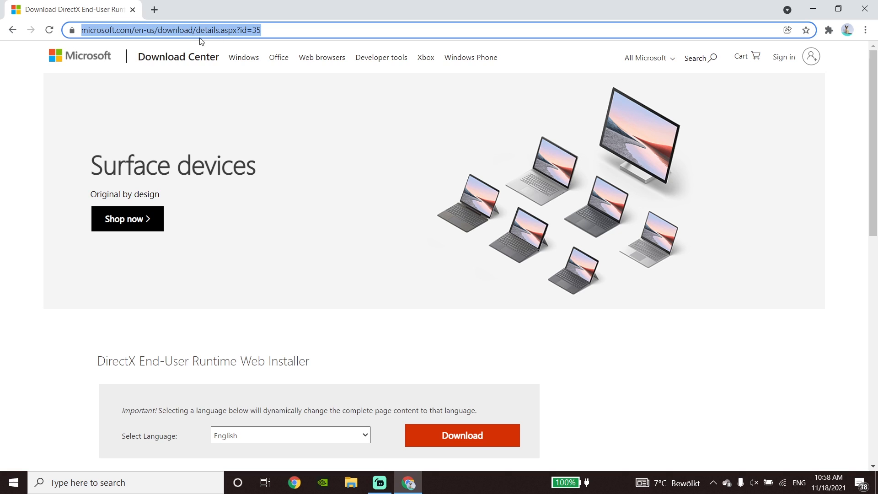
{"action": "mouse_move", "coordinate": [199, 36]}
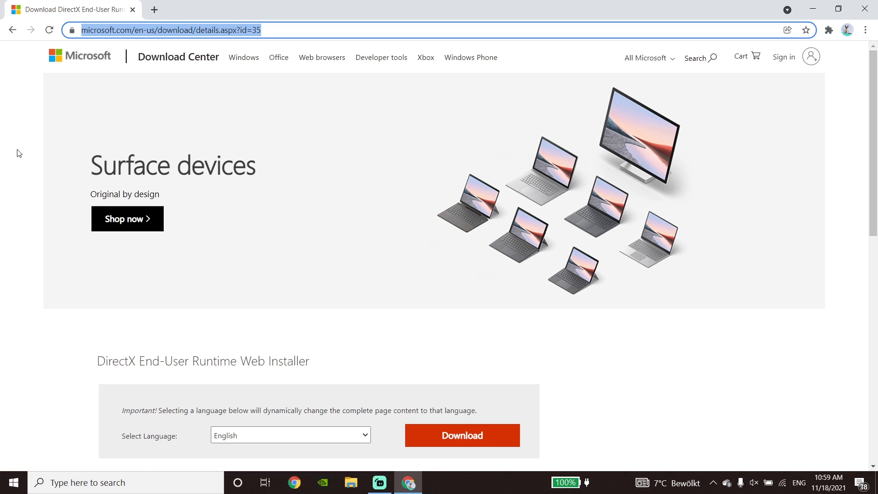
{"action": "scroll", "scroll_direction": "down", "scroll_amount": 3}
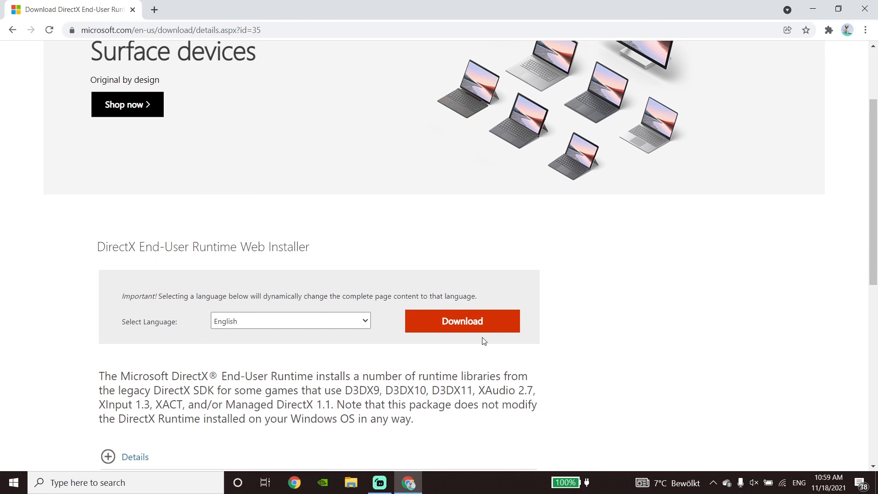
{"action": "mouse_move", "coordinate": [115, 247]}
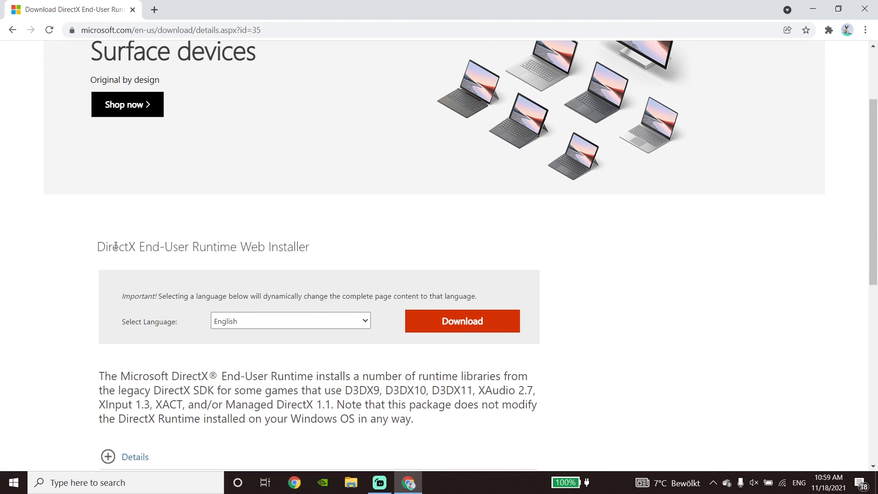
{"action": "left_click_drag", "start_coordinate": [101, 247], "coordinate": [272, 247]}
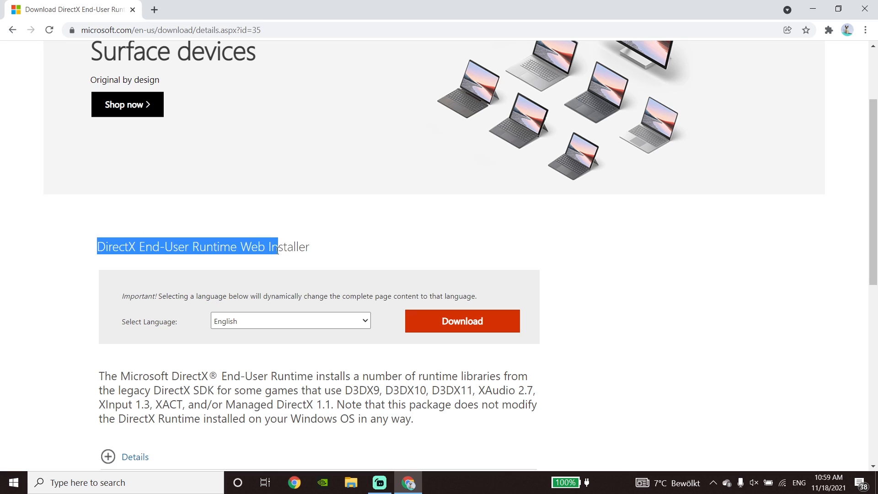
{"action": "left_click", "coordinate": [401, 292]}
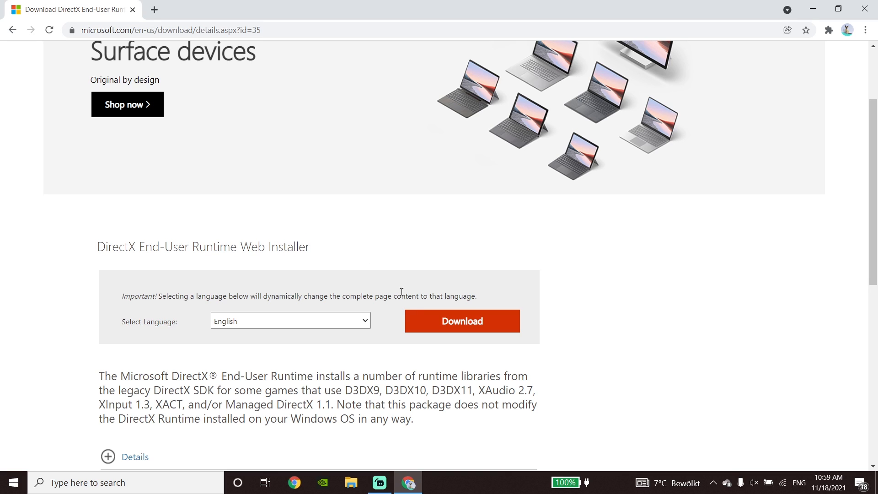
{"action": "left_click", "coordinate": [461, 321]}
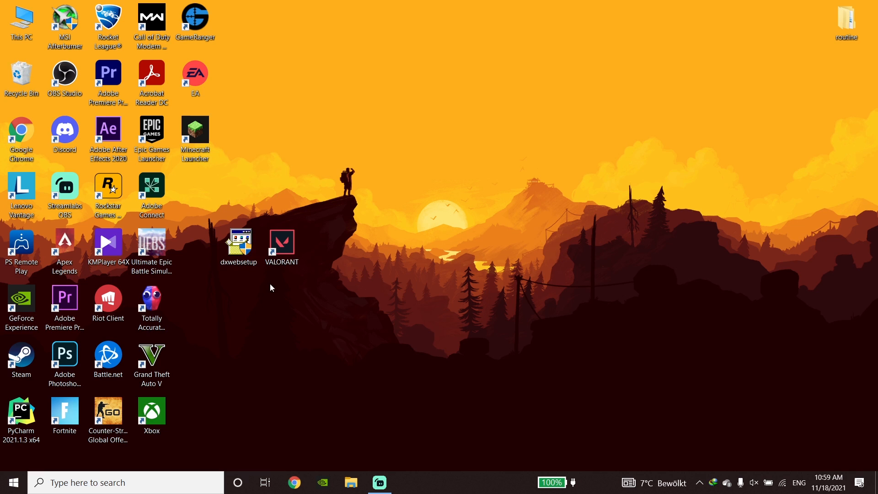
Step: Run dxwebsetup, accept the license, install, and finish DirectX Setup
{"action": "double_click", "coordinate": [237, 242]}
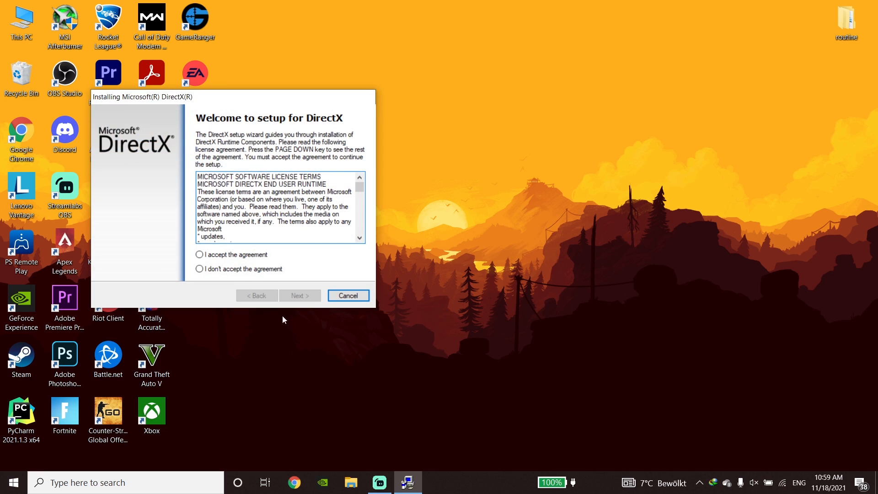
{"action": "left_click", "coordinate": [199, 254]}
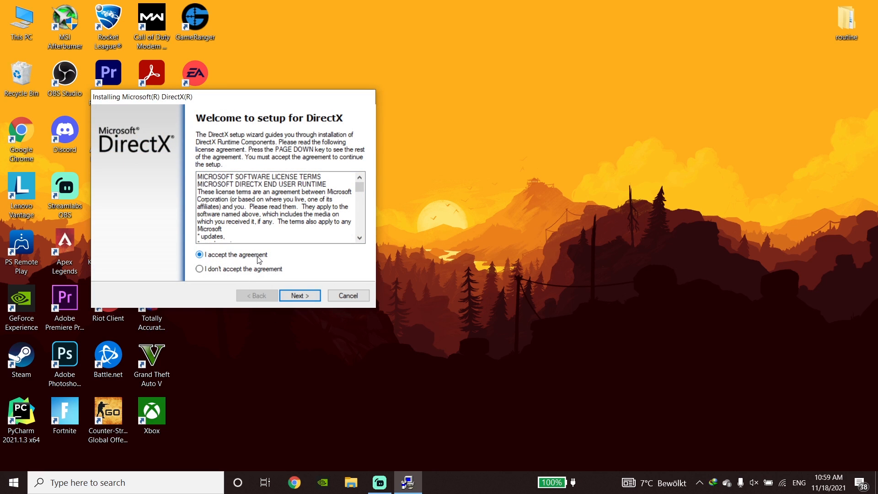
{"action": "left_click", "coordinate": [299, 295]}
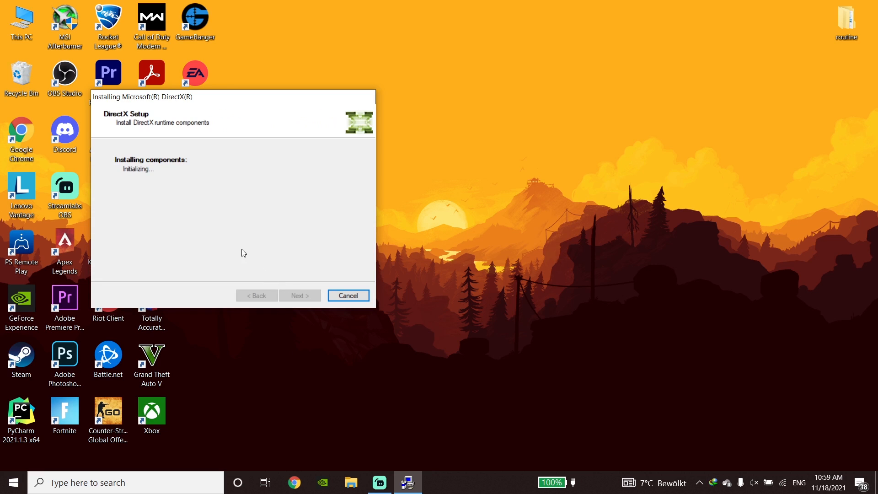
{"action": "mouse_move", "coordinate": [259, 214]}
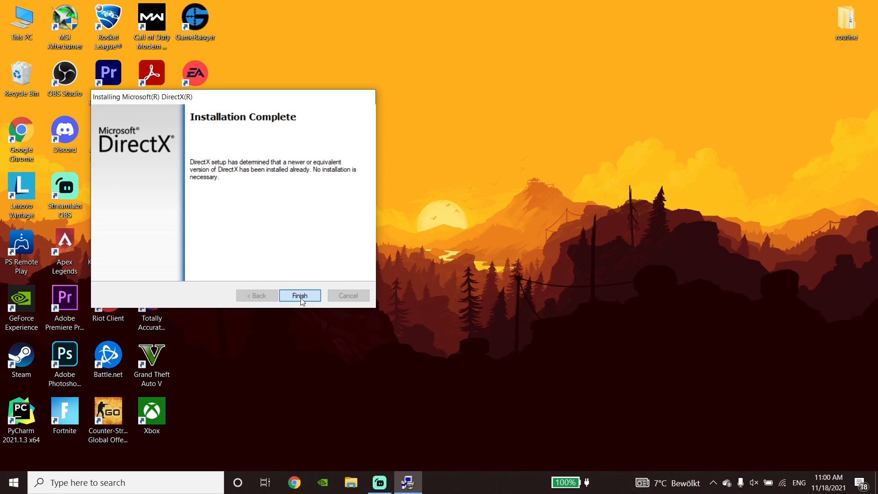
{"action": "left_click", "coordinate": [299, 295]}
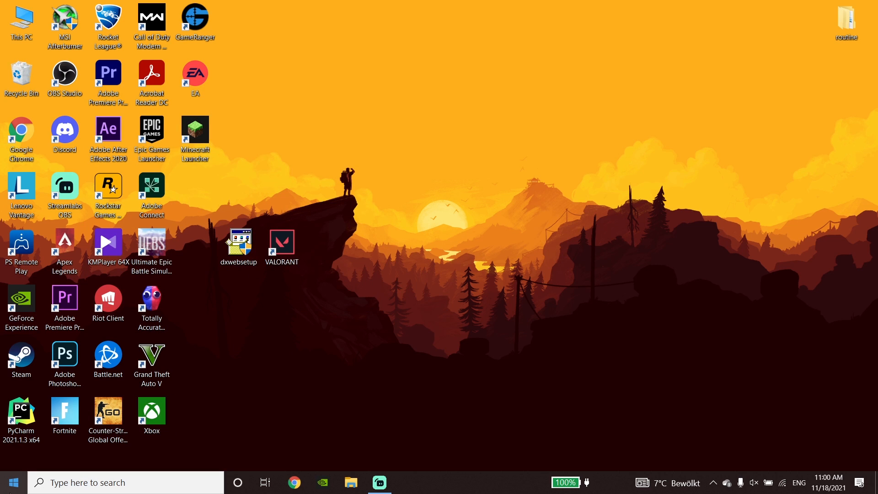
Step: Open the Start menu to reach the Restart power option
{"action": "left_click", "coordinate": [12, 482]}
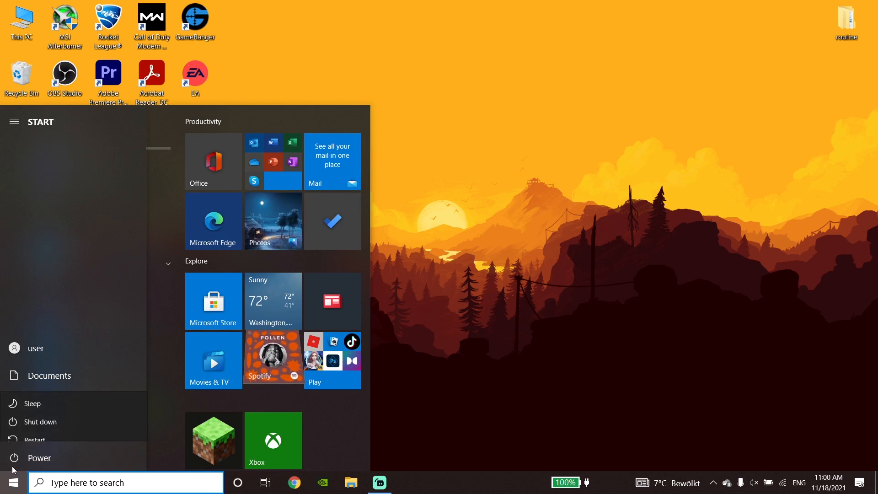
{"action": "mouse_move", "coordinate": [33, 428]}
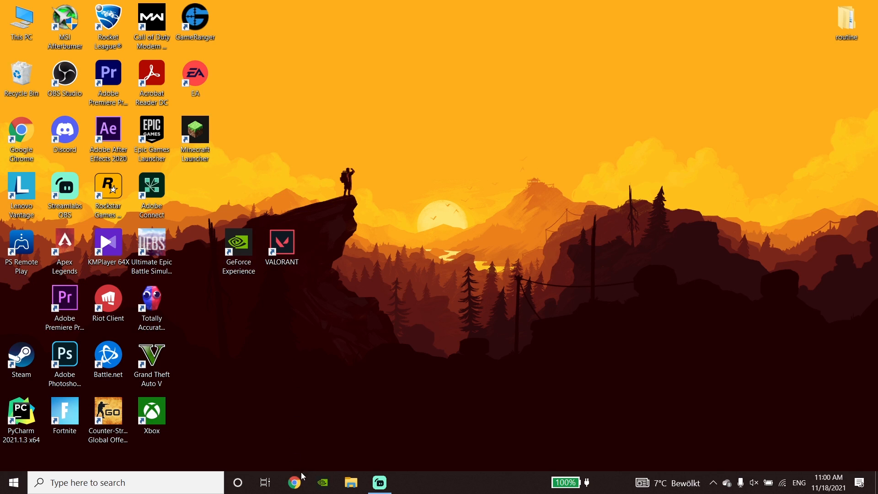
{"action": "mouse_move", "coordinate": [322, 429]}
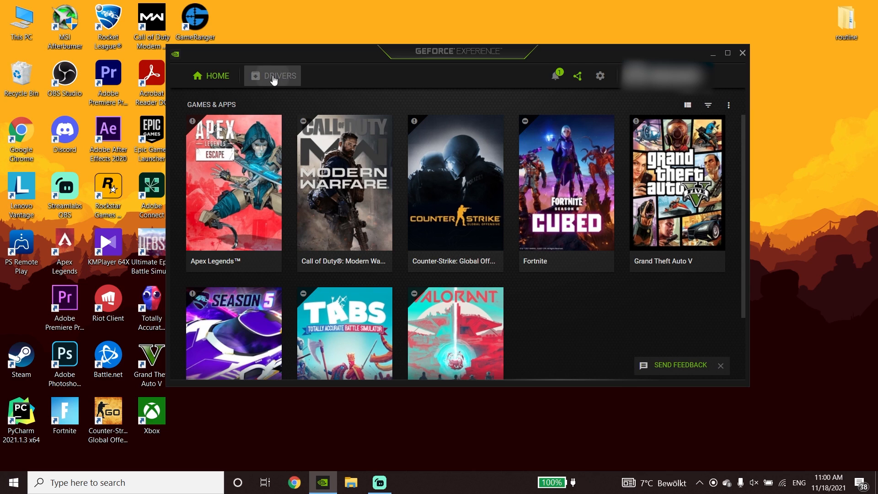
{"action": "left_click", "coordinate": [279, 75]}
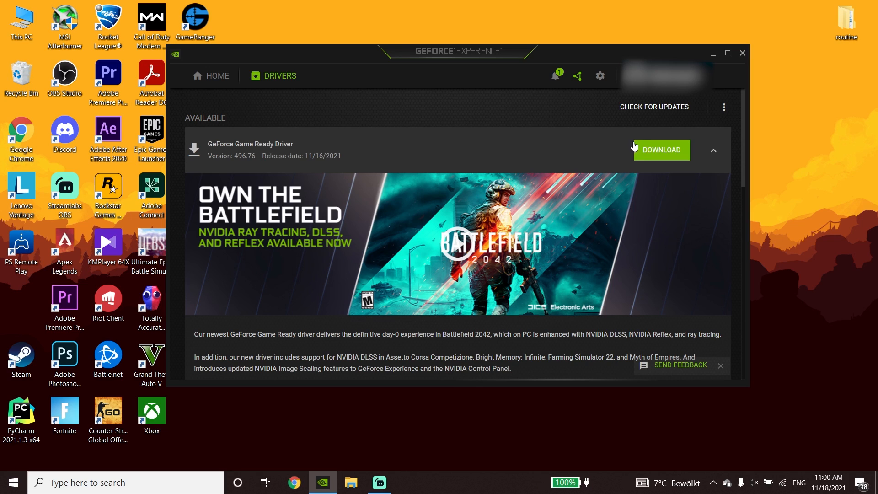
{"action": "mouse_move", "coordinate": [665, 147]}
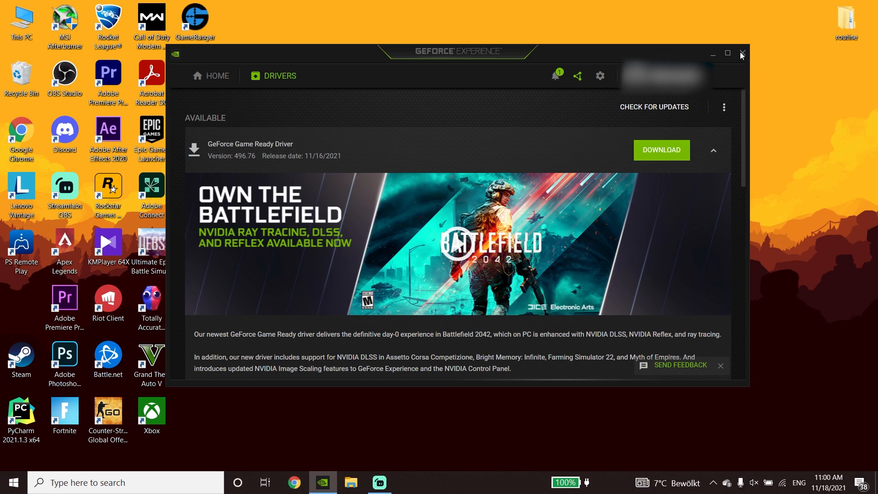
{"action": "left_click", "coordinate": [741, 53]}
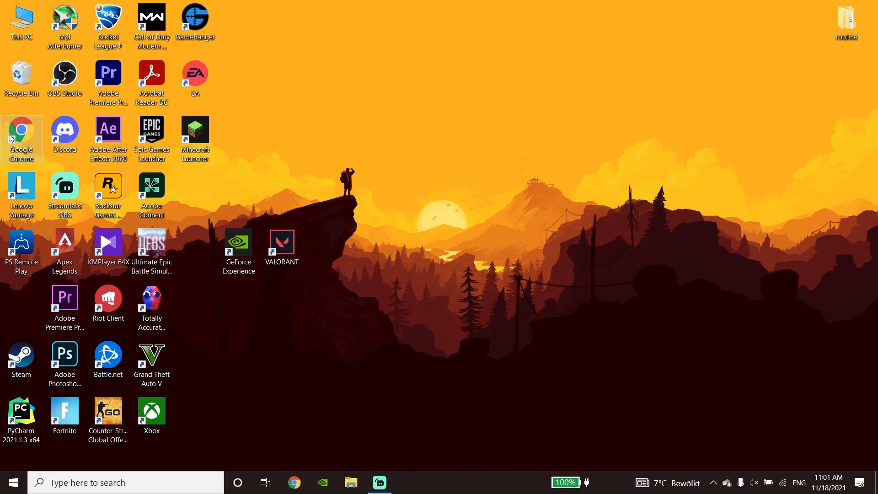
Step: Place the Google Chrome shortcut beside VALORANT, then launch VALORANT to its lobby
{"action": "left_click_drag", "start_coordinate": [22, 139], "coordinate": [324, 251]}
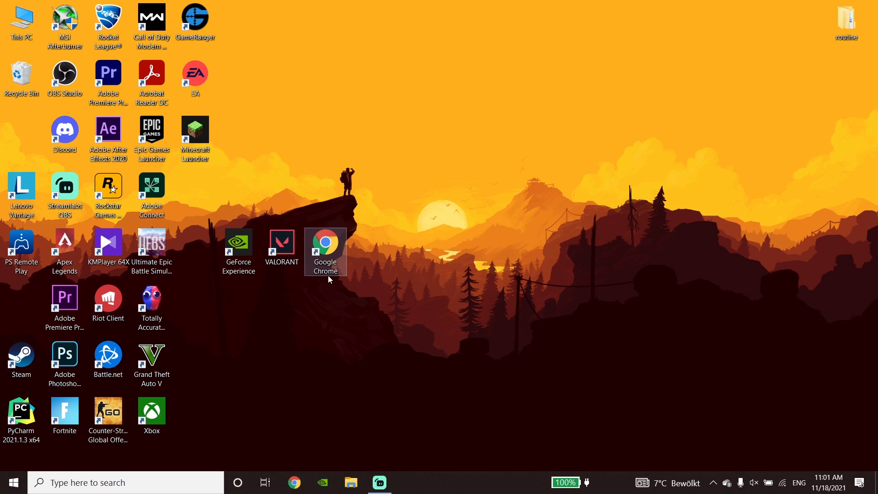
{"action": "mouse_move", "coordinate": [331, 302]}
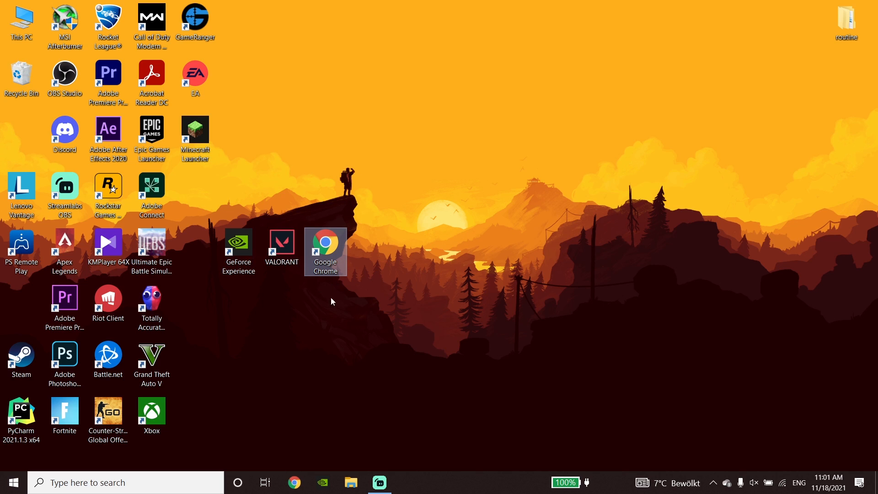
{"action": "mouse_move", "coordinate": [321, 292]}
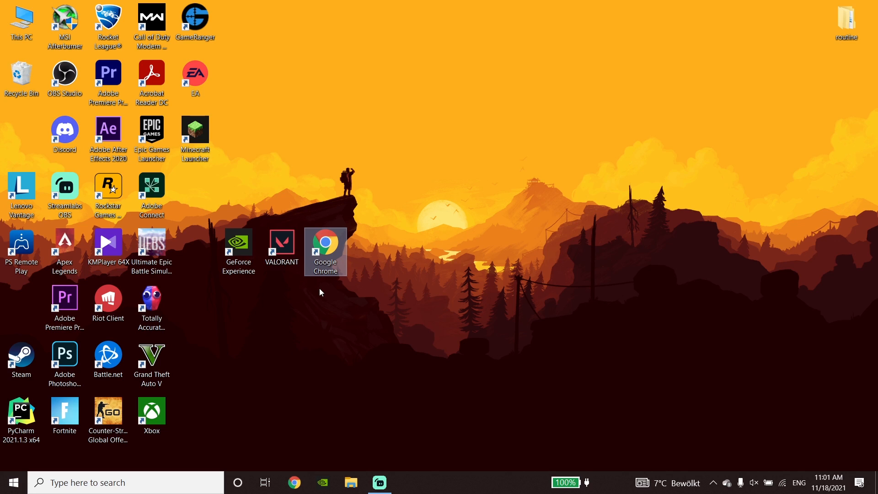
{"action": "double_click", "coordinate": [282, 249]}
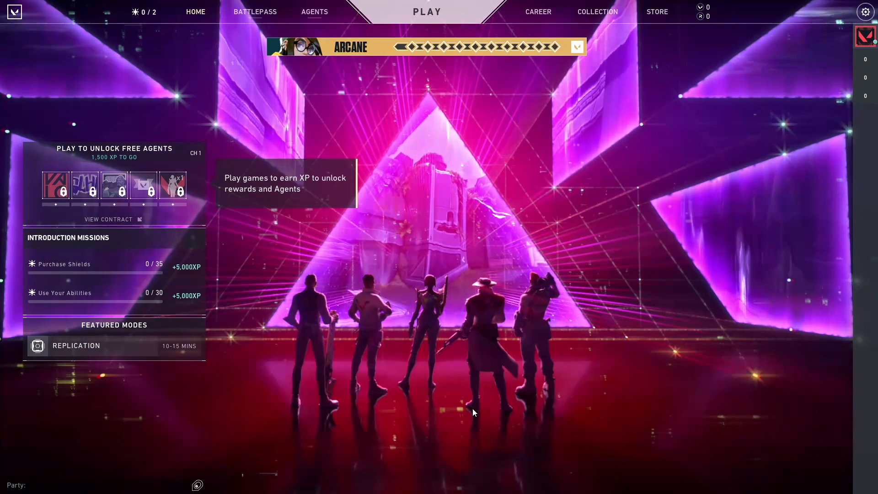